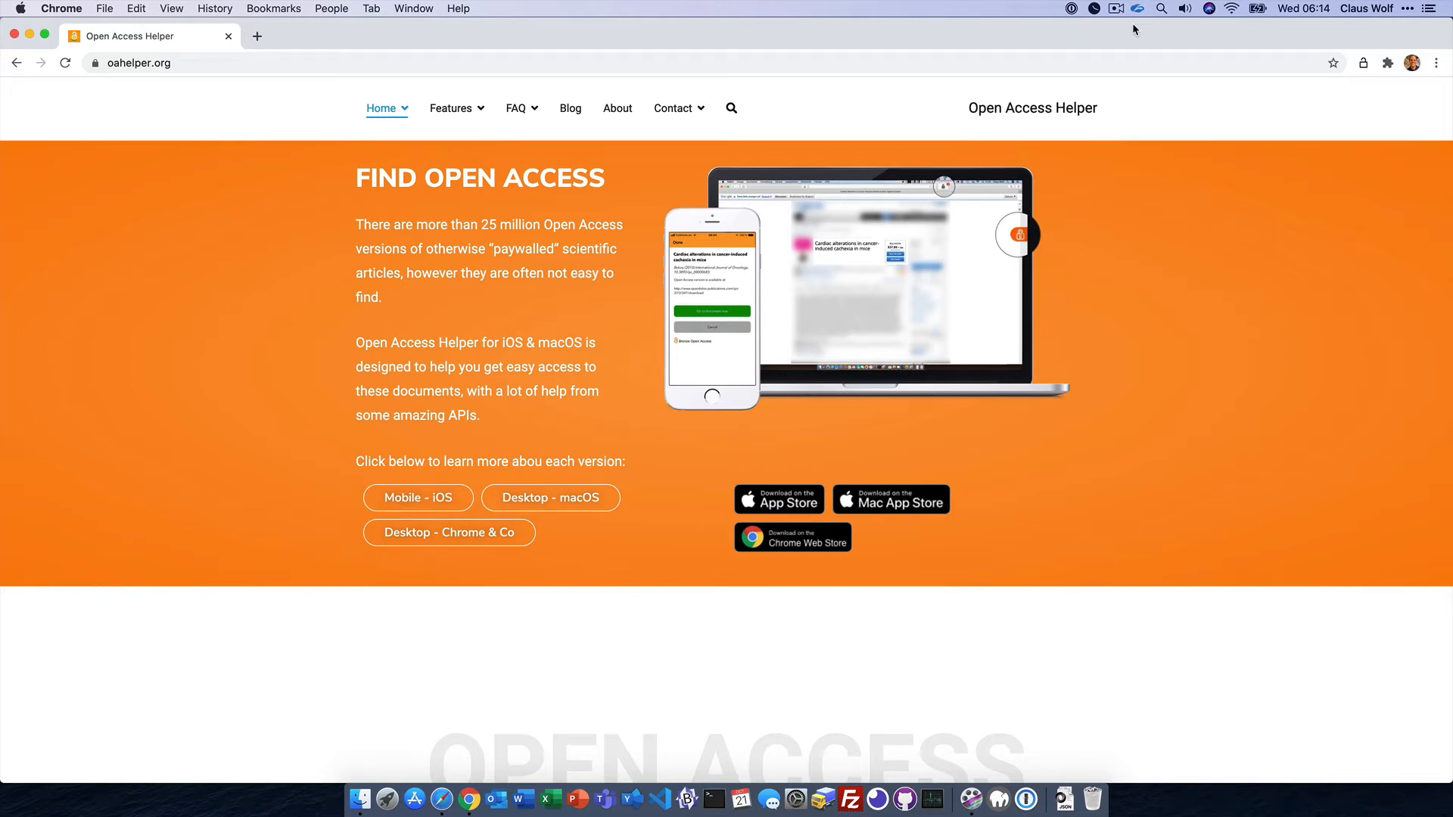
{"action": "mouse_move", "coordinate": [982, 582]}
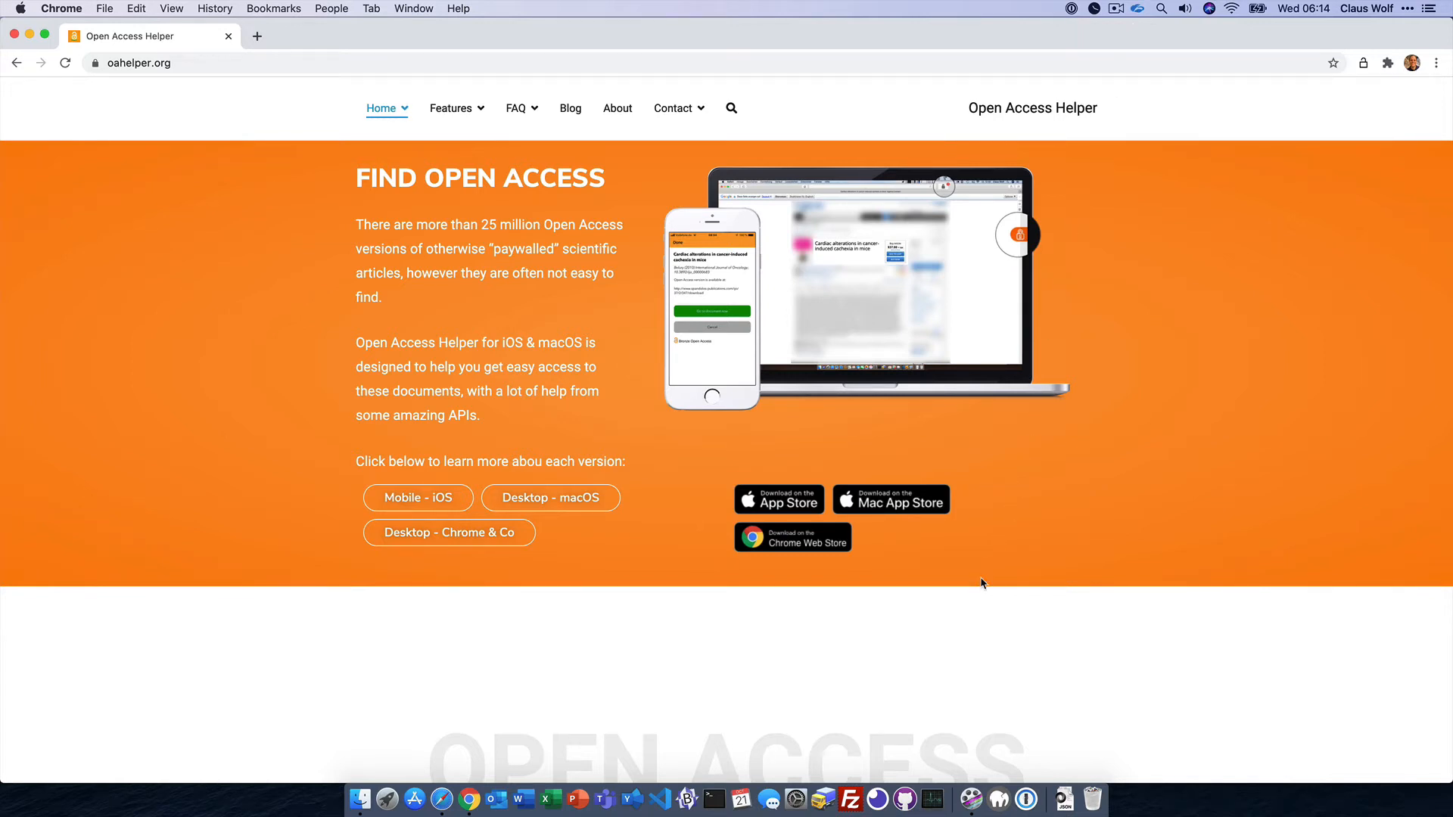
{"action": "mouse_move", "coordinate": [792, 538]}
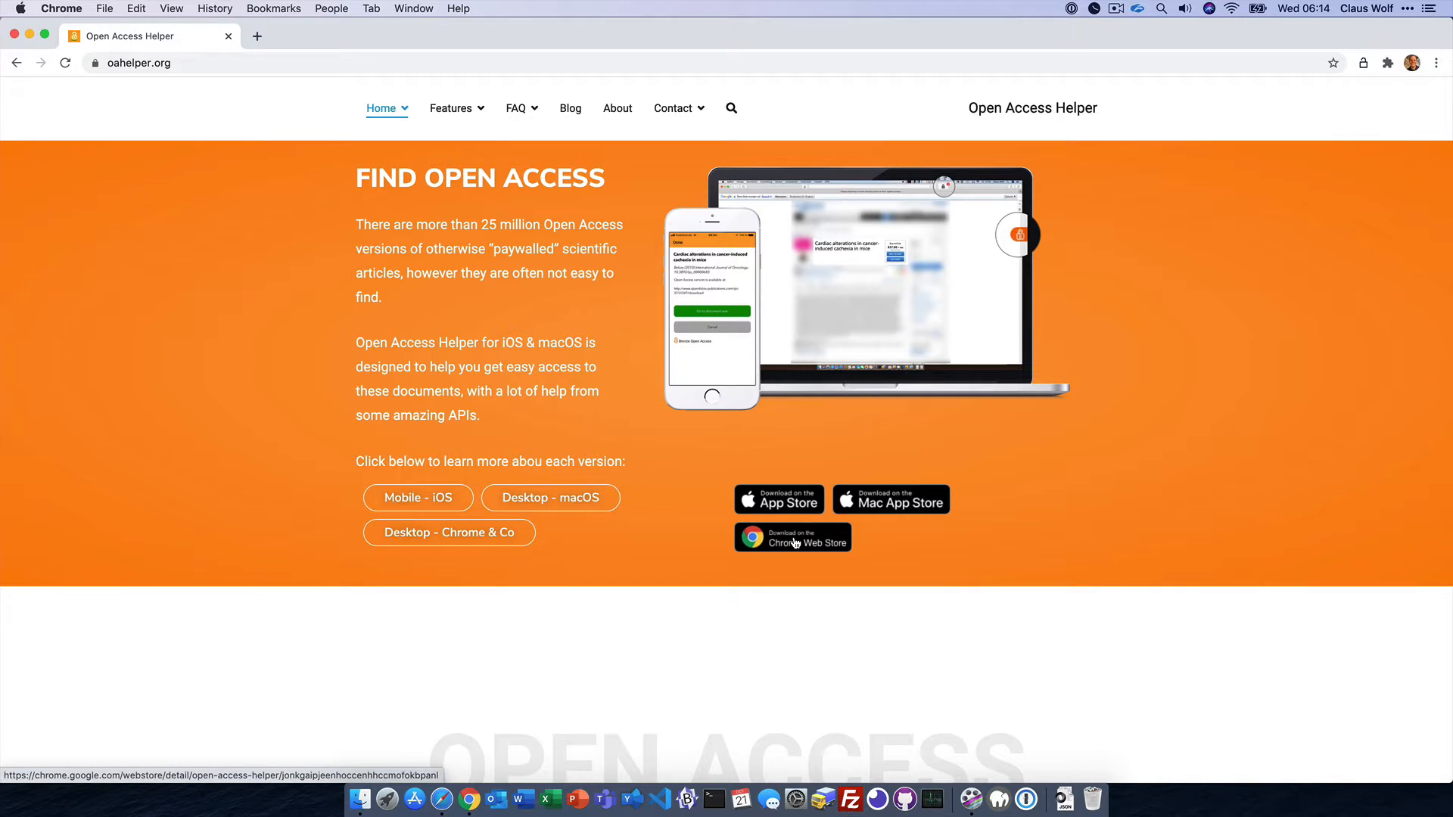
{"action": "mouse_move", "coordinate": [1392, 70]}
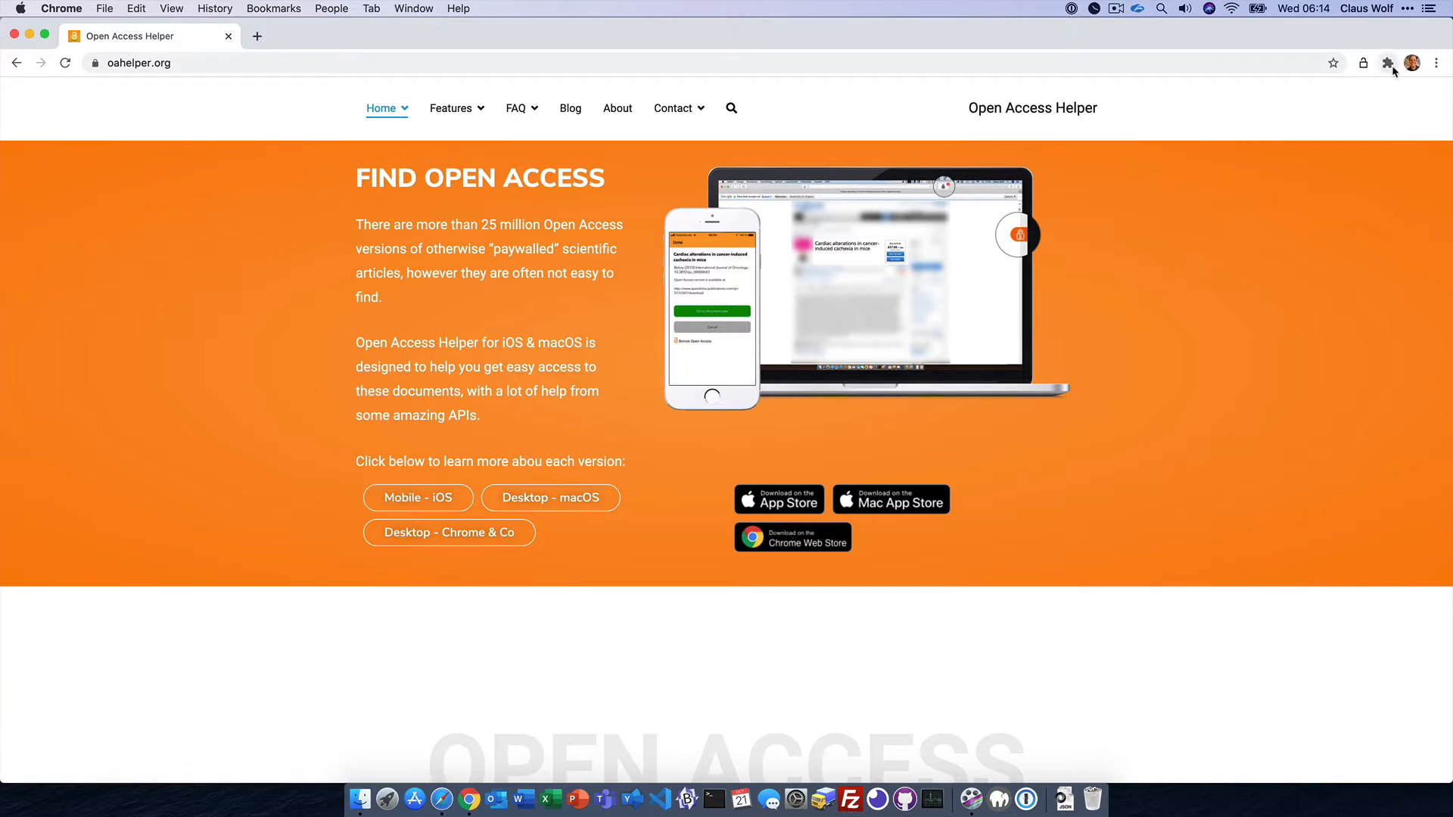
Show Chrome's installed extensions list so Open Access Helper can be pinned.
{"action": "left_click", "coordinate": [1388, 64]}
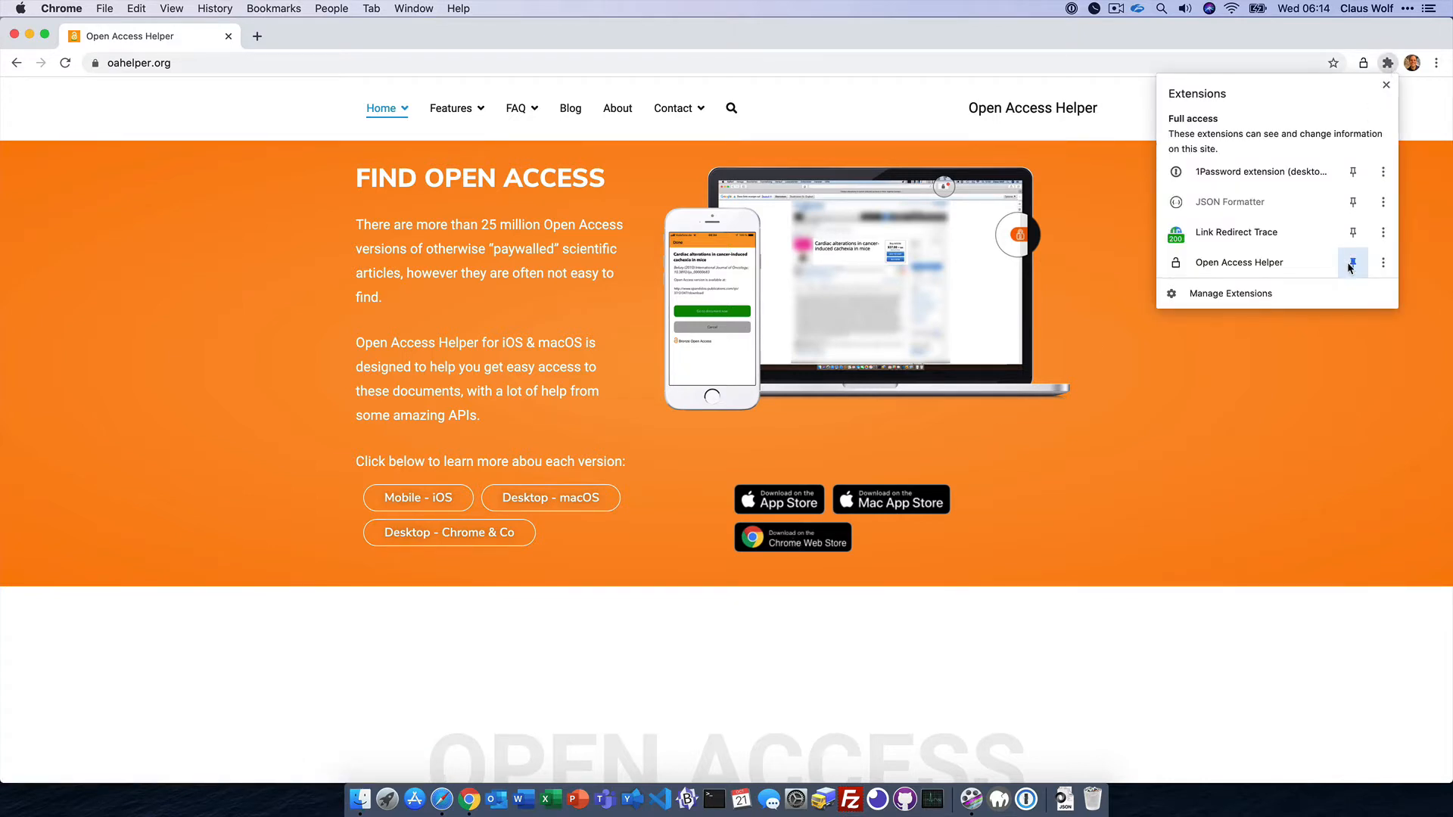
{"action": "mouse_move", "coordinate": [1351, 266]}
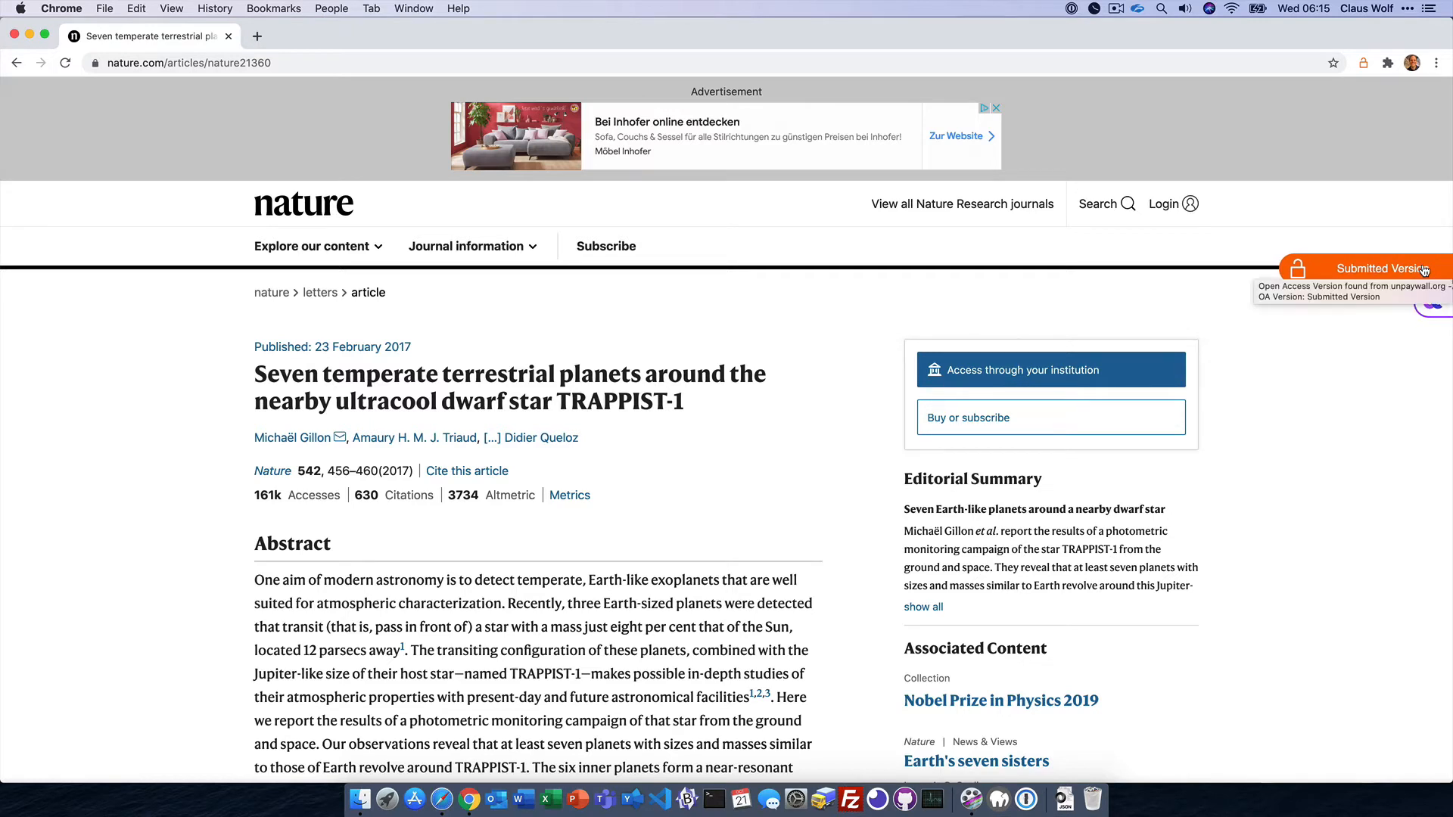
Follow the orange Submitted Version badge to the free version of the TRAPPIST-1 article.
{"action": "left_click", "coordinate": [1380, 268]}
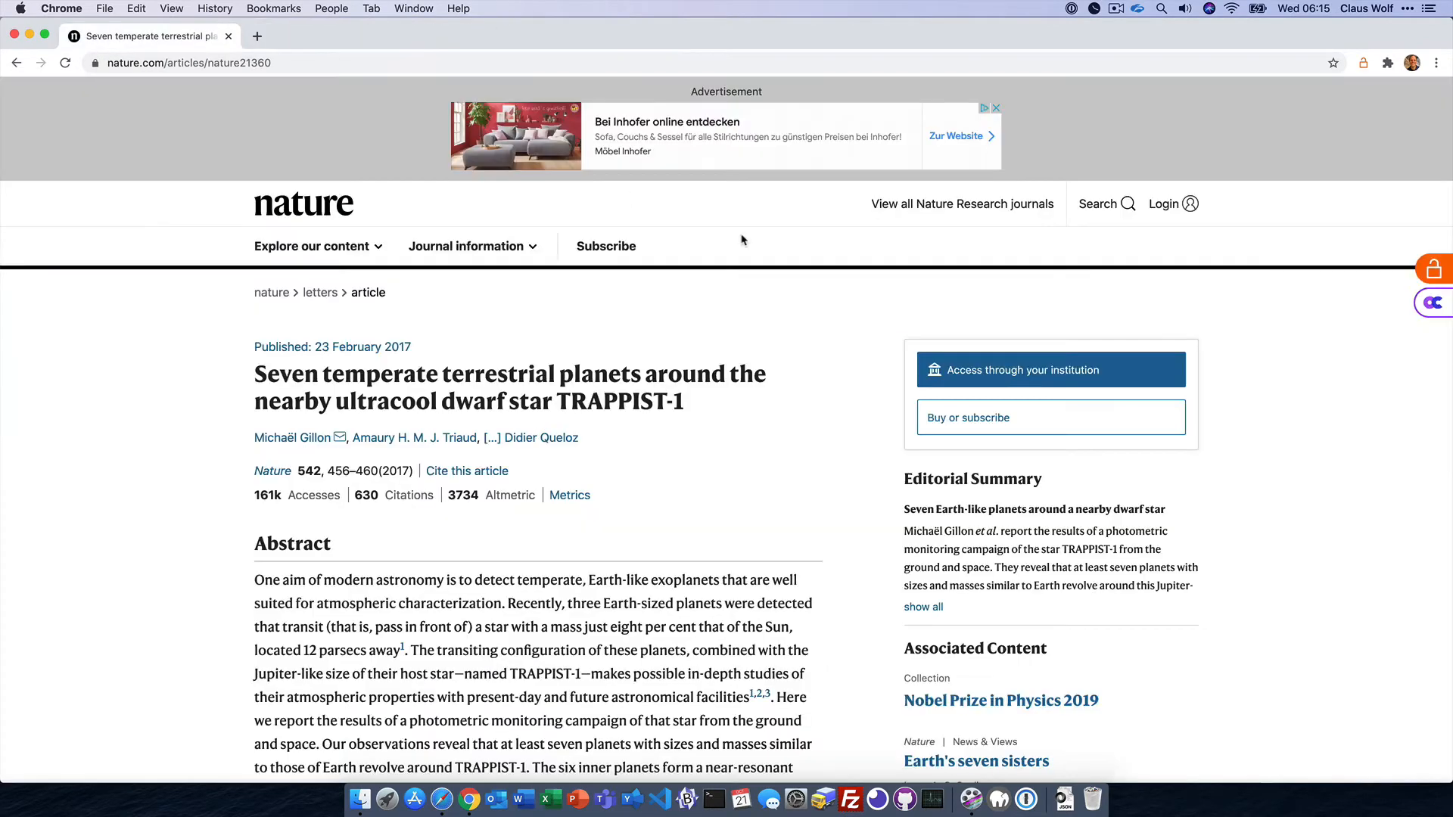
{"action": "mouse_move", "coordinate": [1270, 345]}
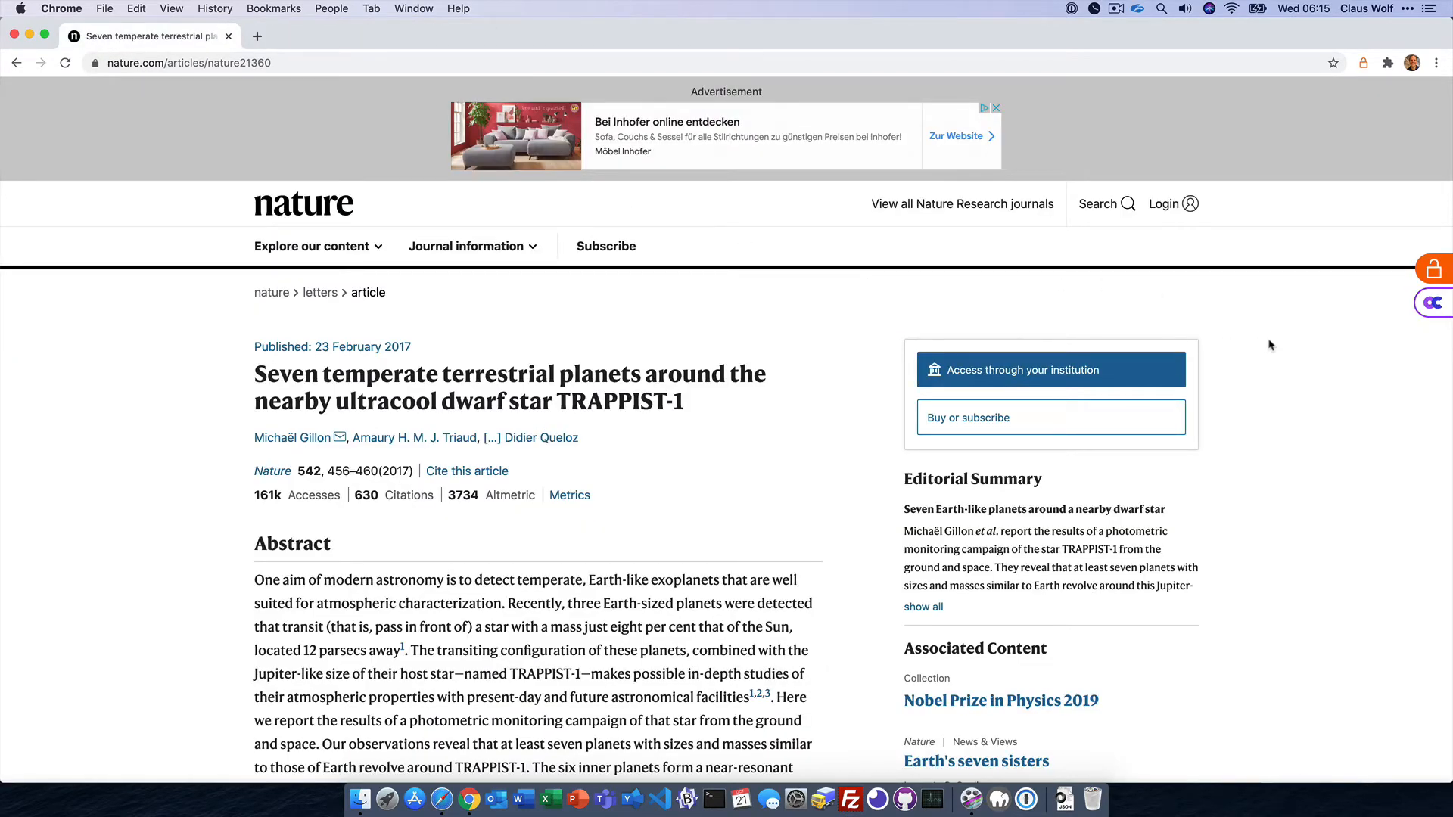
{"action": "mouse_move", "coordinate": [1415, 311]}
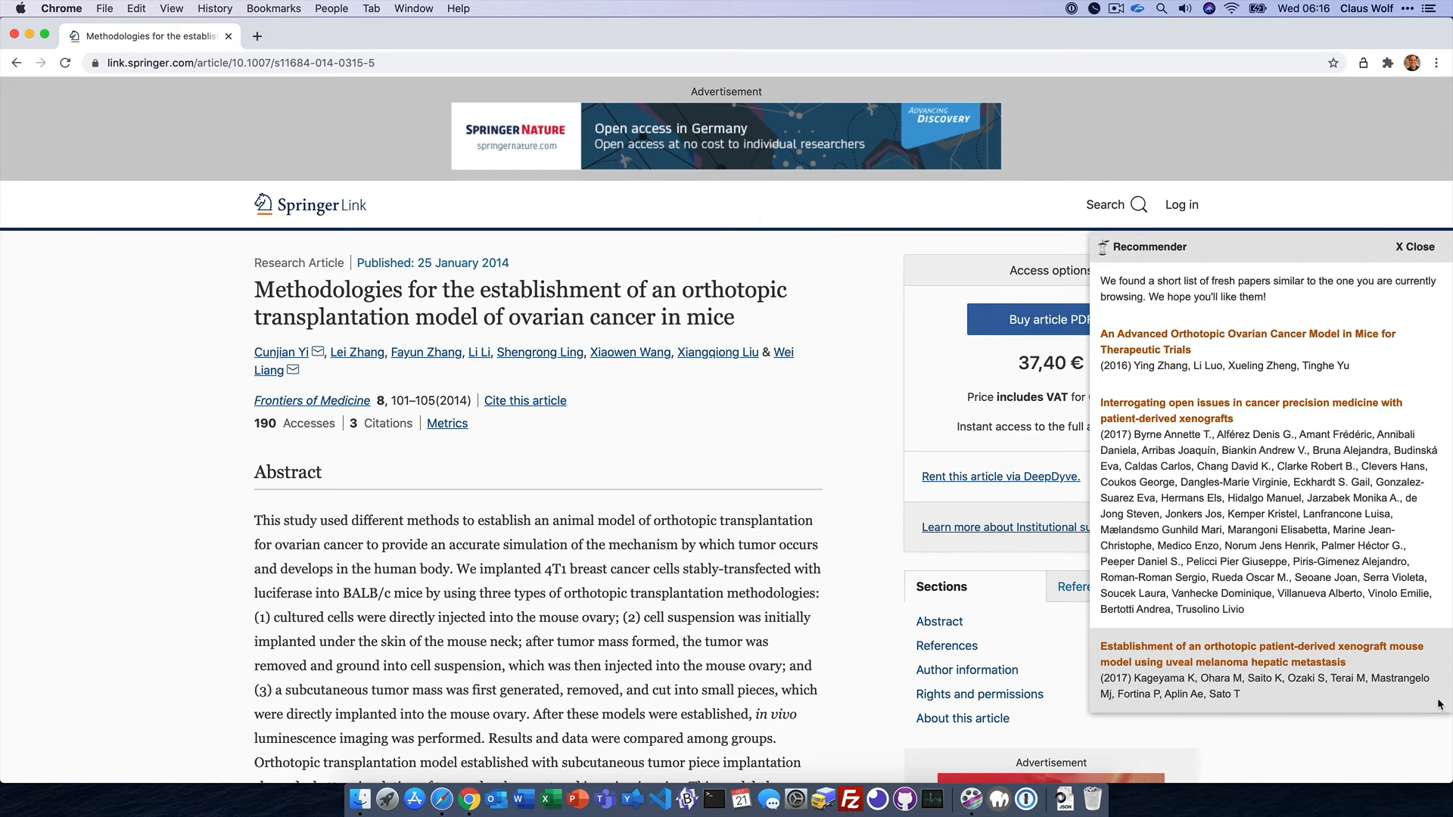
Open the recommended 'Interrogating open issues in cancer precision medicine with patient-derived xenografts' paper on CORE.
{"action": "left_click", "coordinate": [1250, 410]}
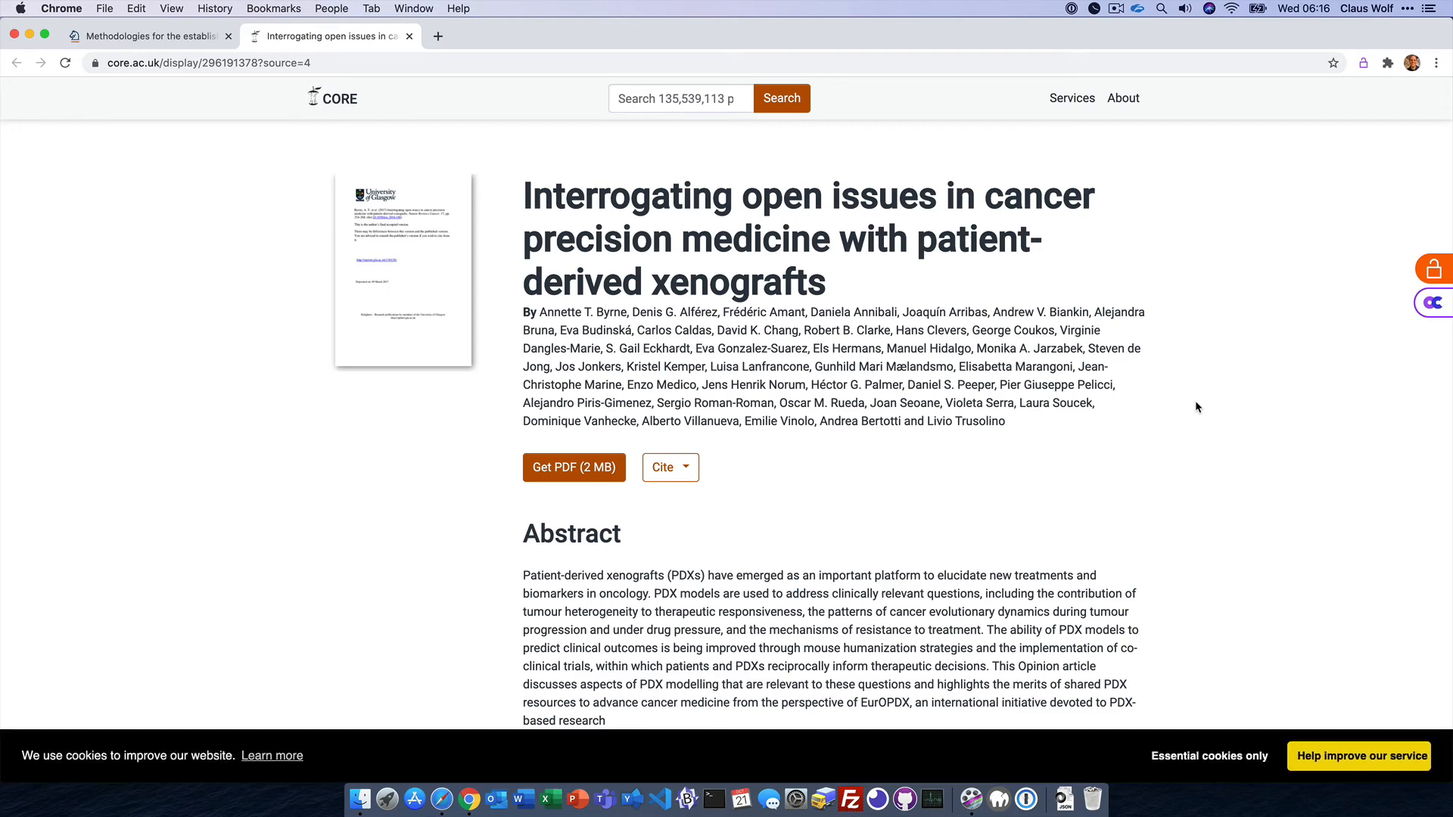
{"action": "mouse_move", "coordinate": [538, 154]}
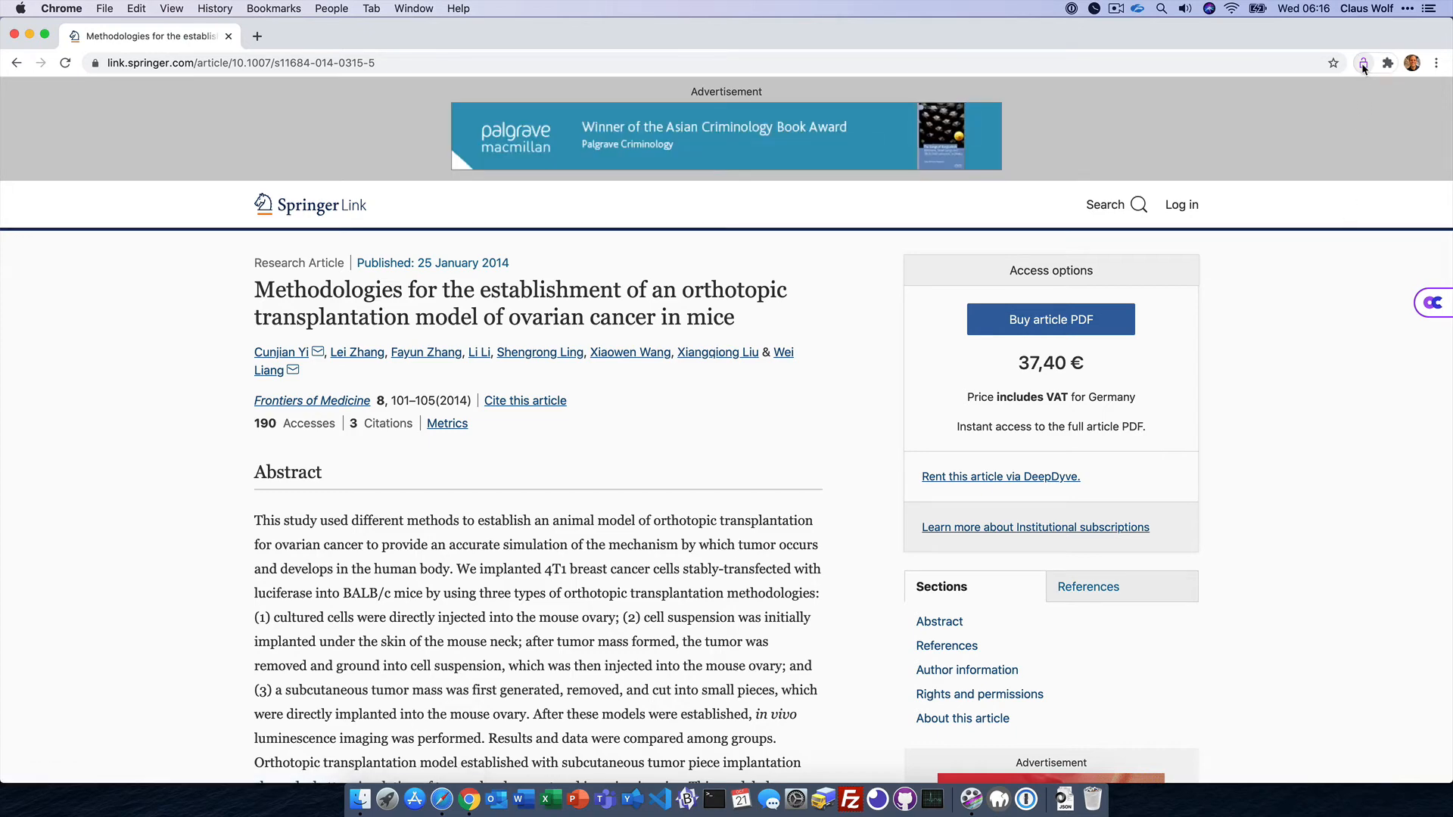
Review the extension popup's citation count and proxy access, then reach its settings page.
{"action": "left_click", "coordinate": [1364, 64]}
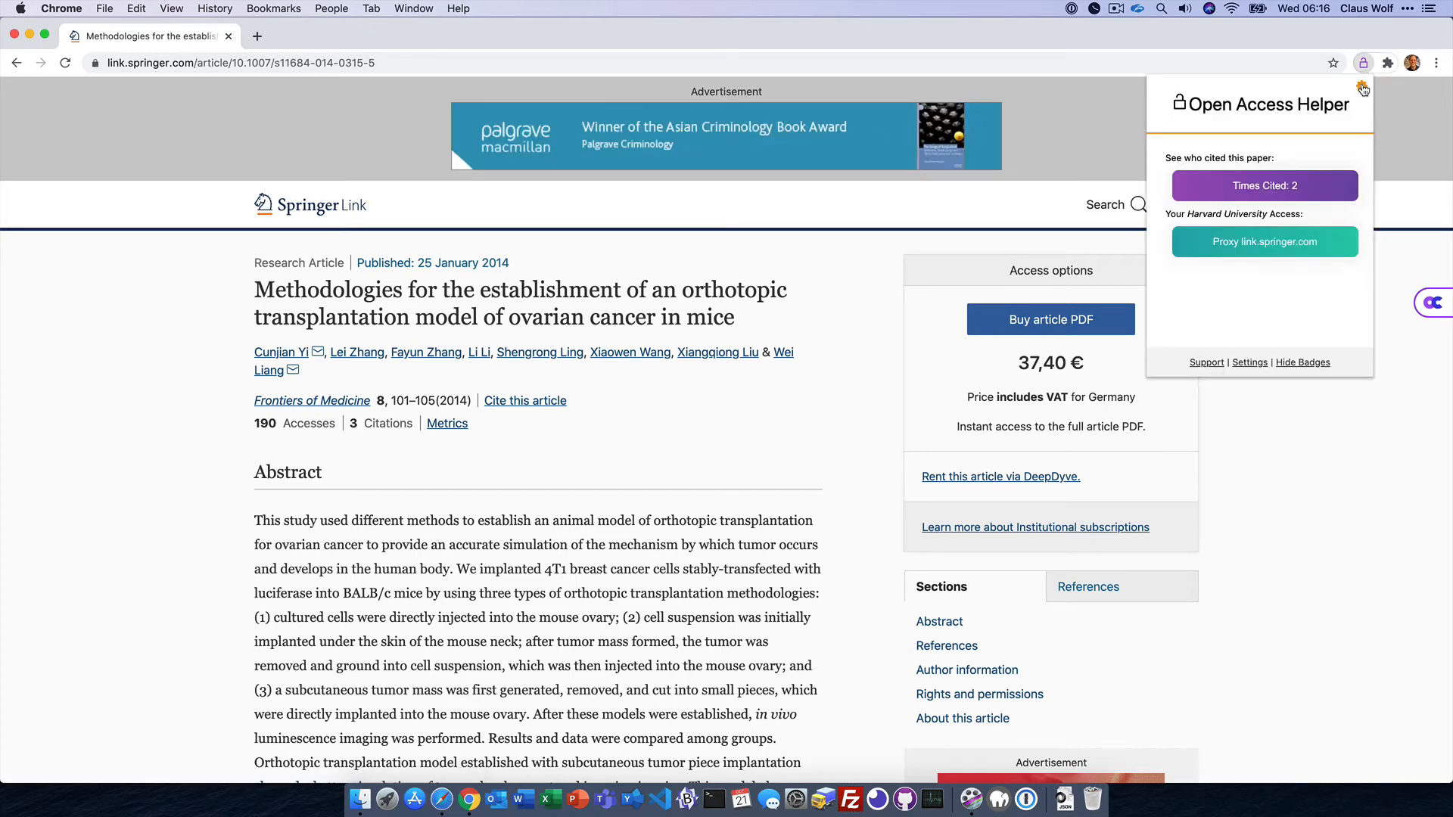
{"action": "left_click", "coordinate": [1248, 362]}
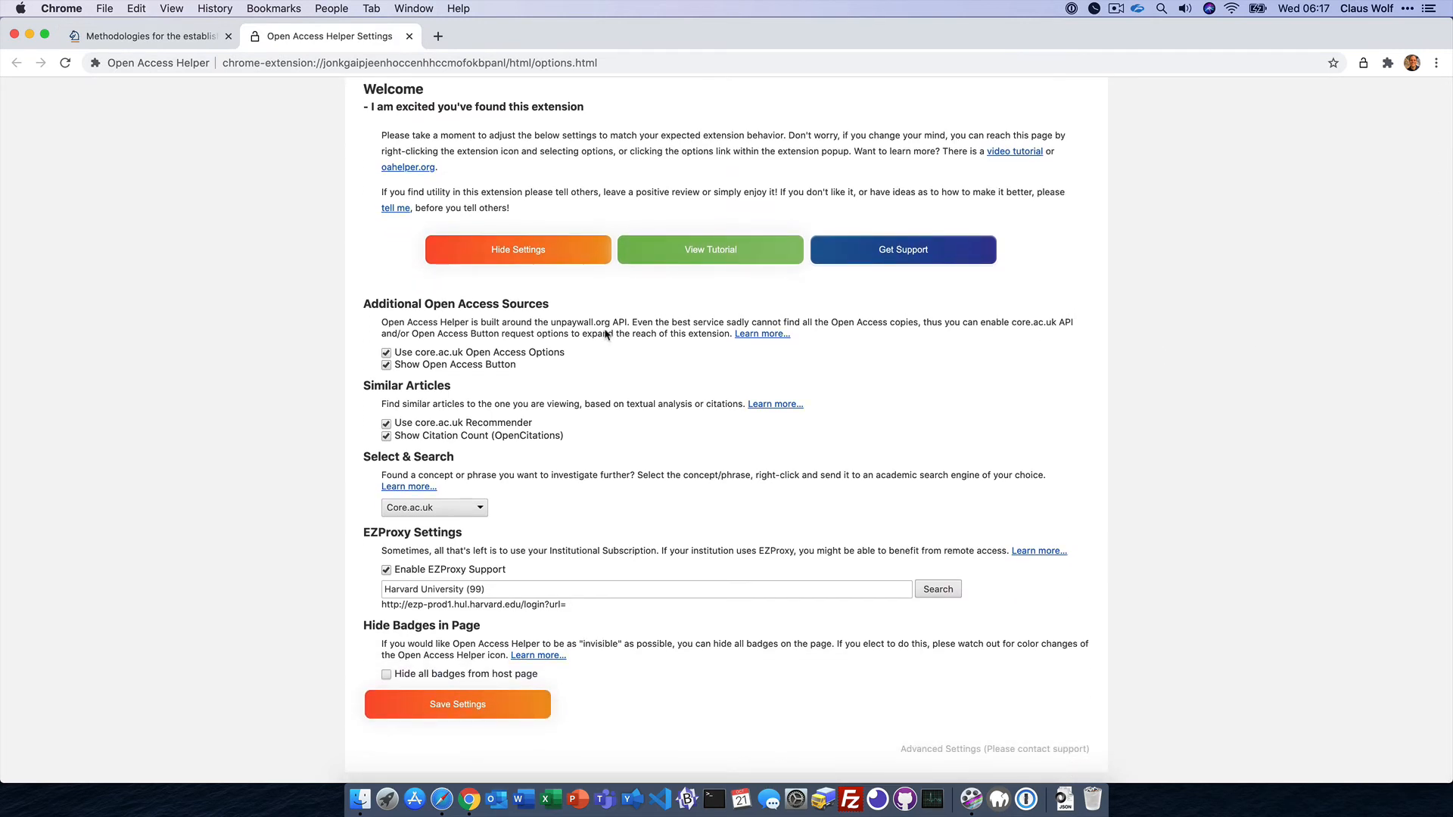
{"action": "mouse_move", "coordinate": [538, 415]}
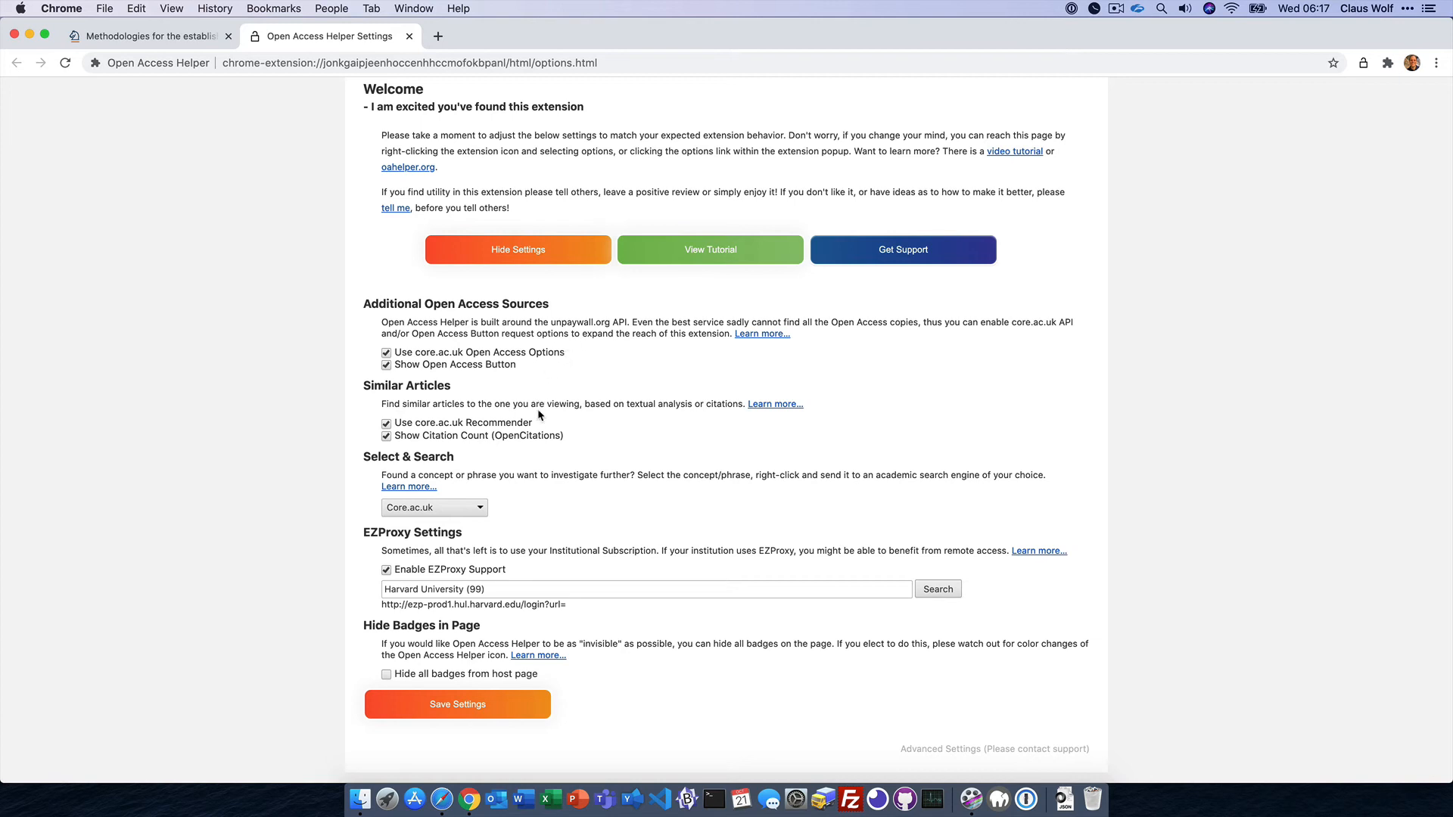
{"action": "mouse_move", "coordinate": [538, 436]}
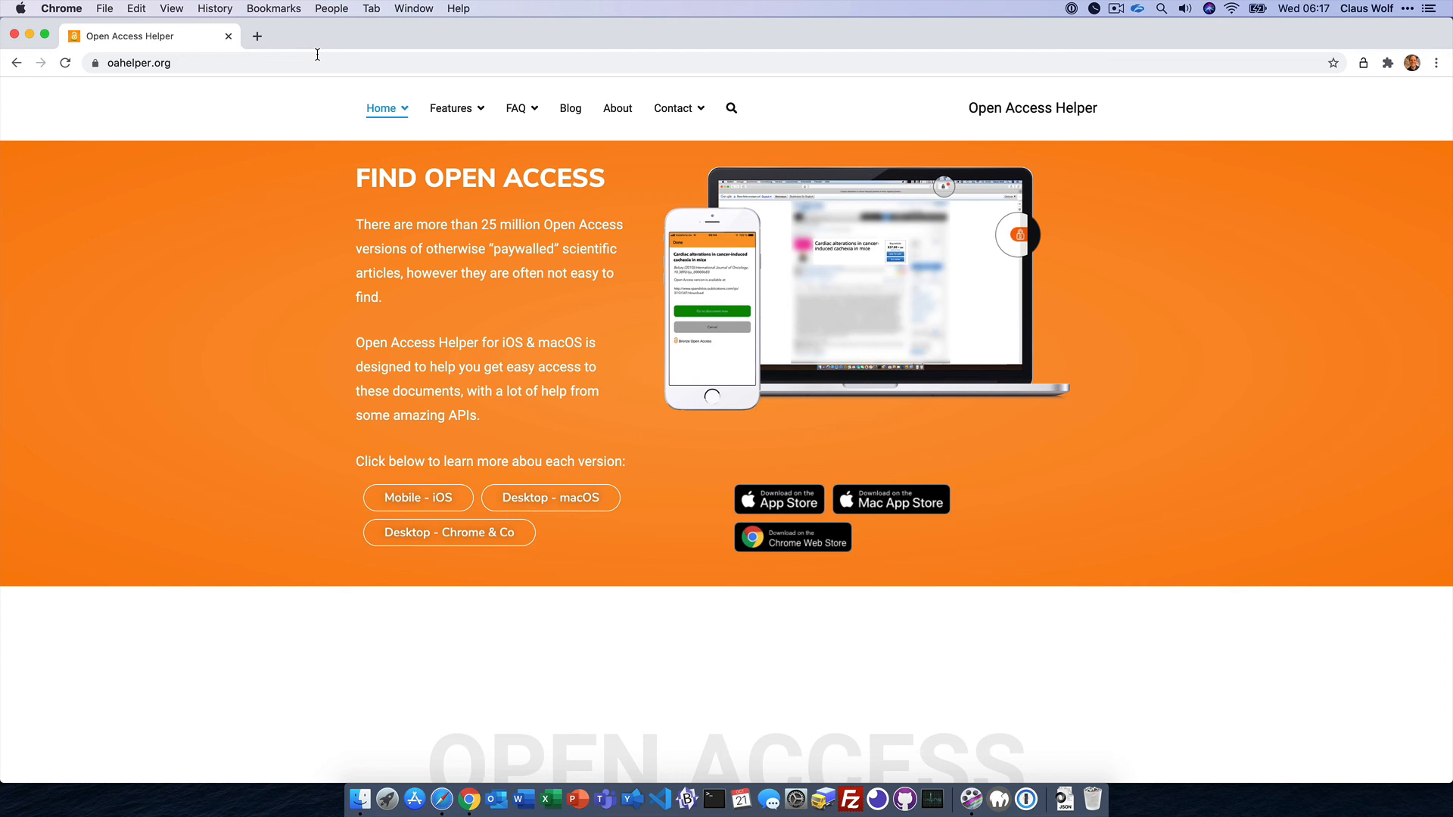
Browse the FAQ and Contact menus and land on the oahelper.org Support help-request form.
{"action": "left_click", "coordinate": [516, 108]}
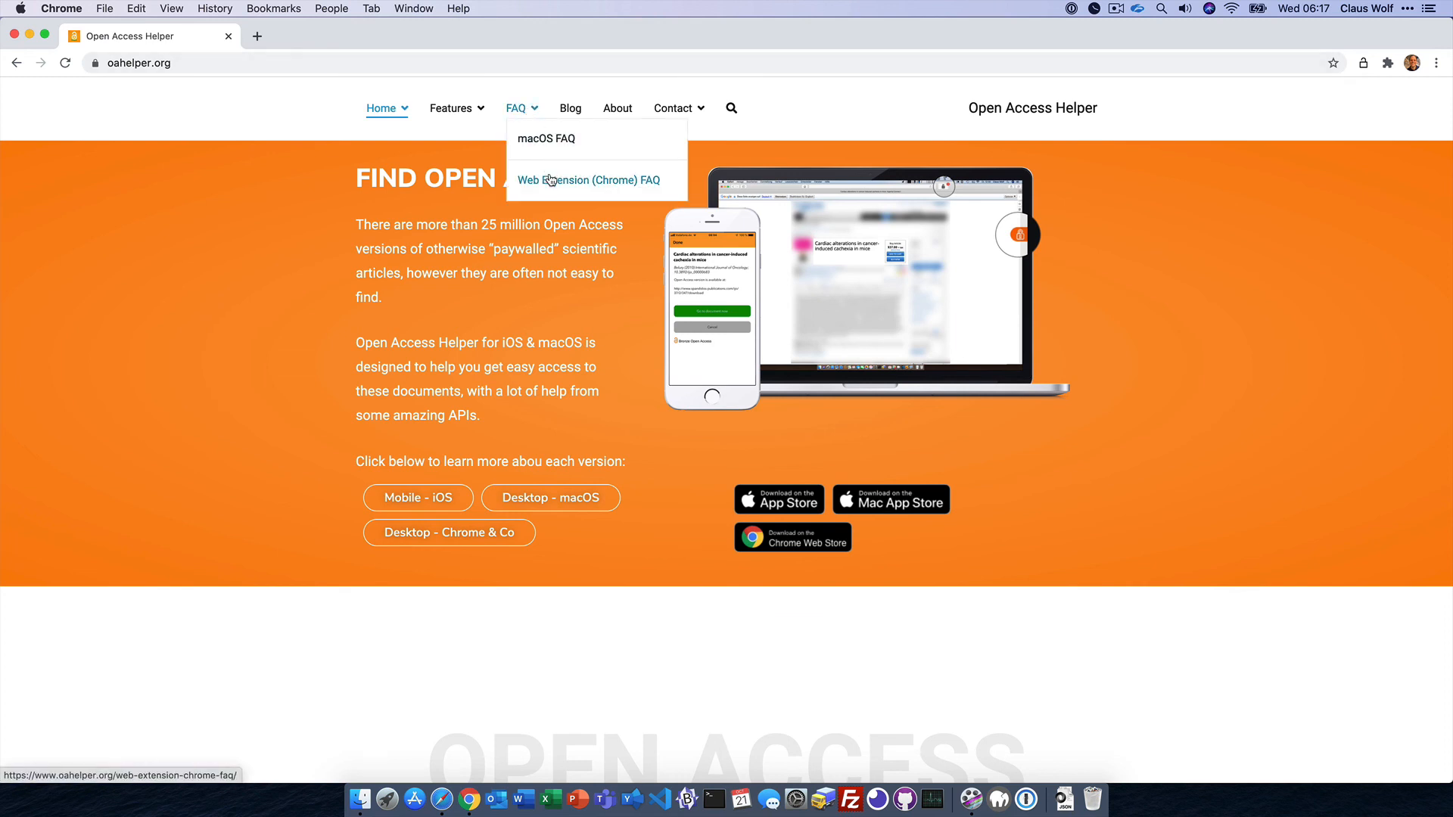
{"action": "left_click", "coordinate": [674, 108]}
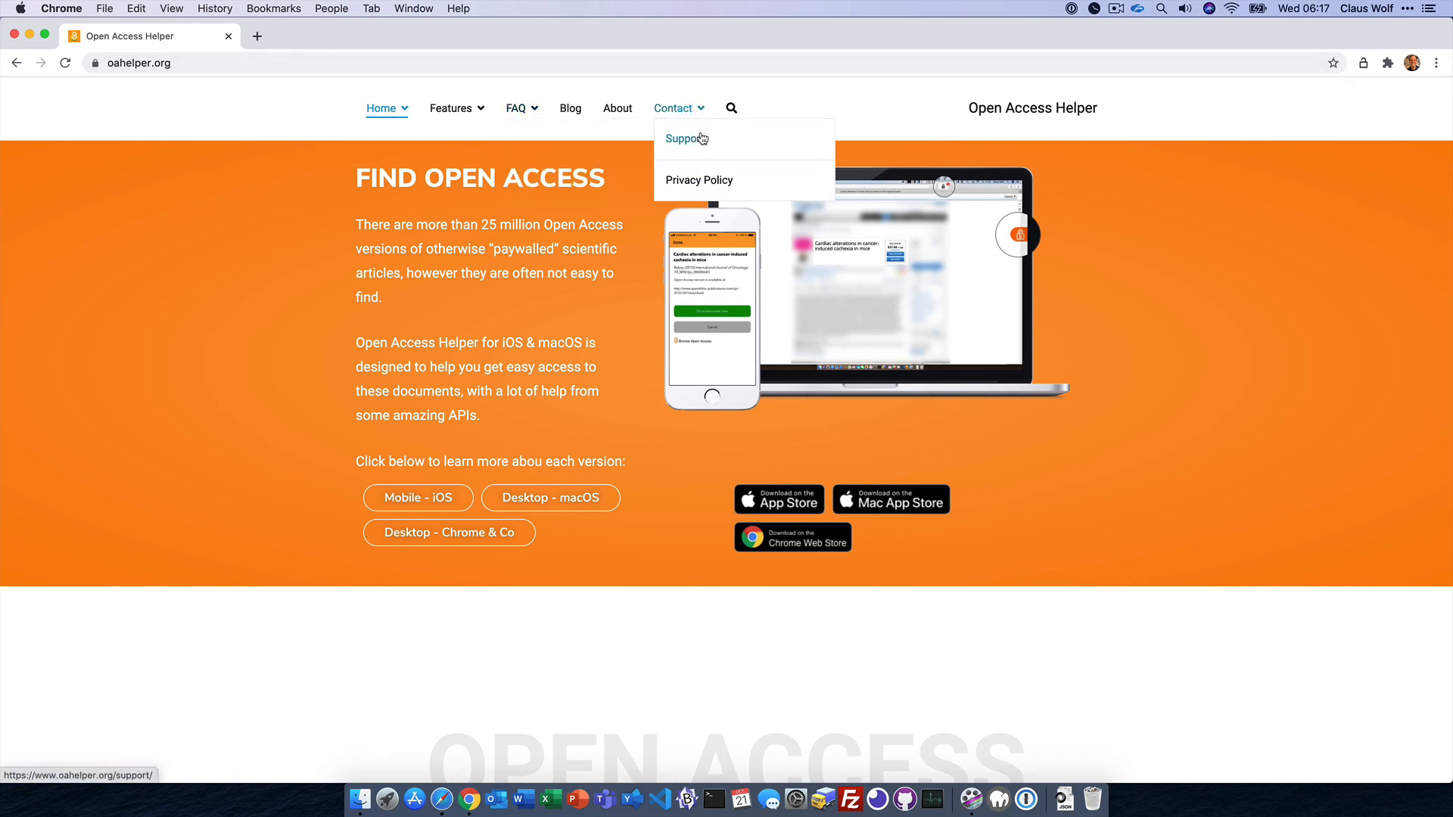
{"action": "left_click", "coordinate": [683, 139]}
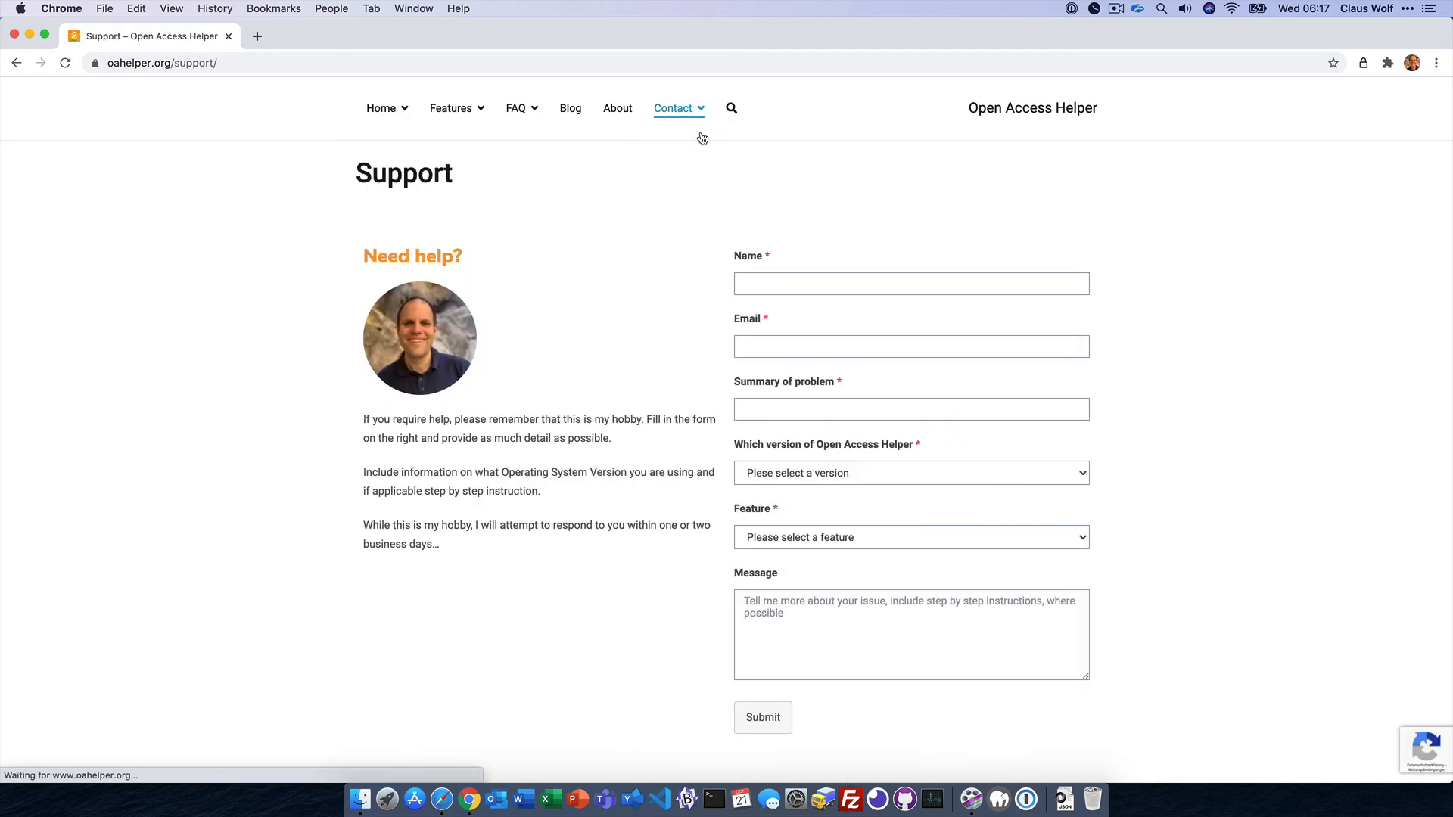